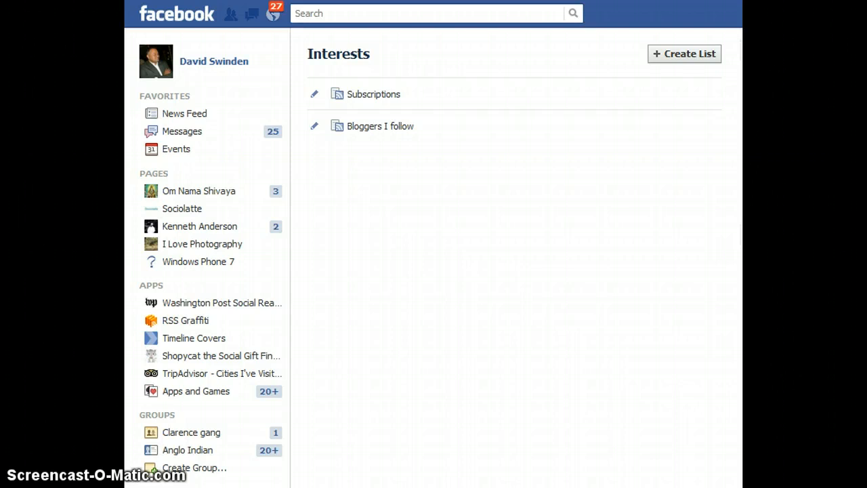
mouse_move(426, 13)
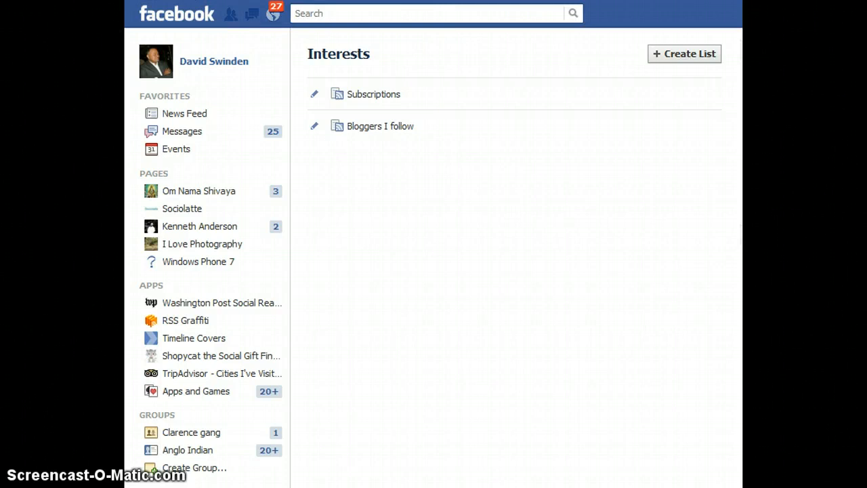
Start a new interest list from the Interests page, bringing up the Create New List picker.
scroll(down, 3)
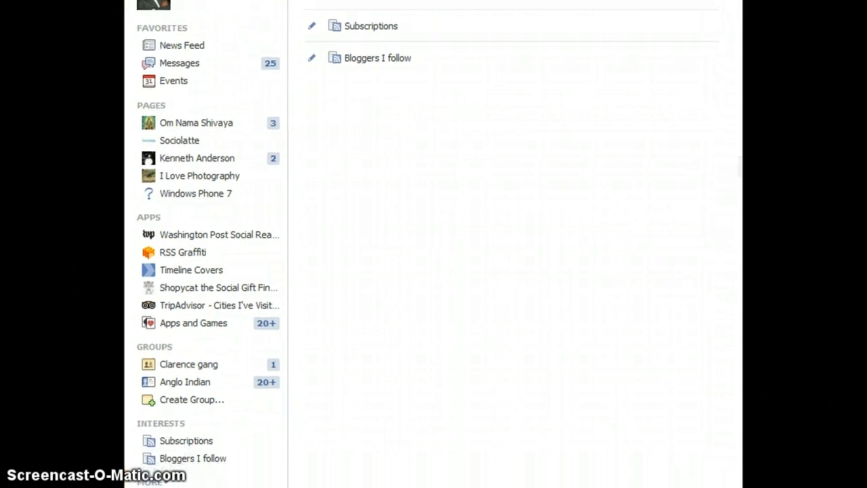
scroll(up, 3)
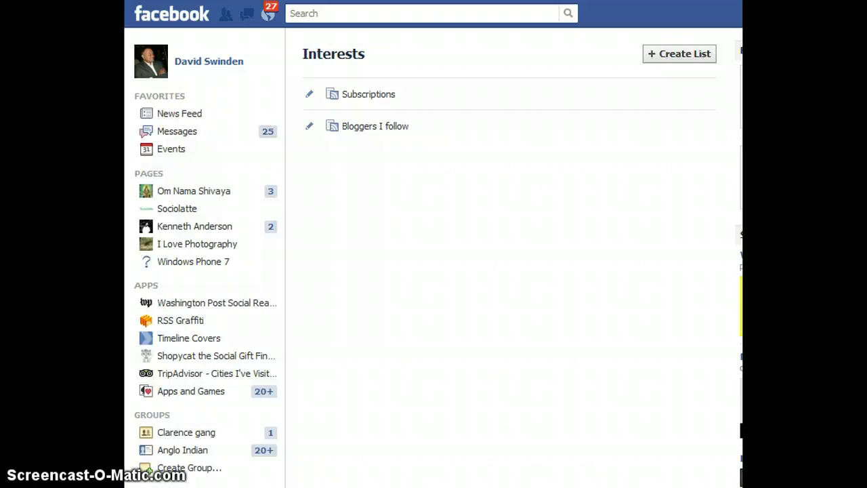
mouse_move(171, 14)
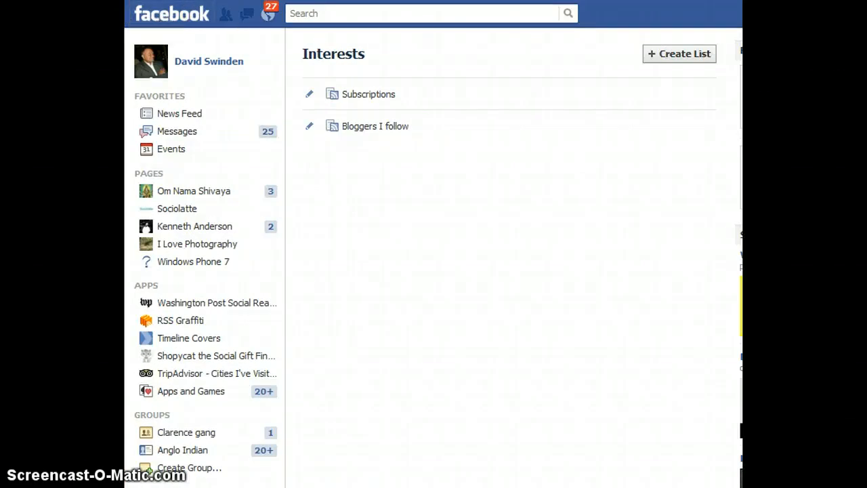
scroll(down, 3)
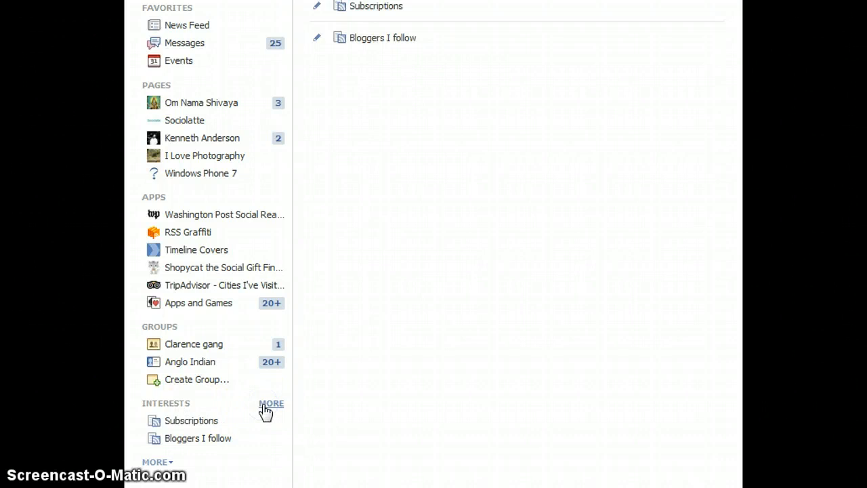
scroll(up, 3)
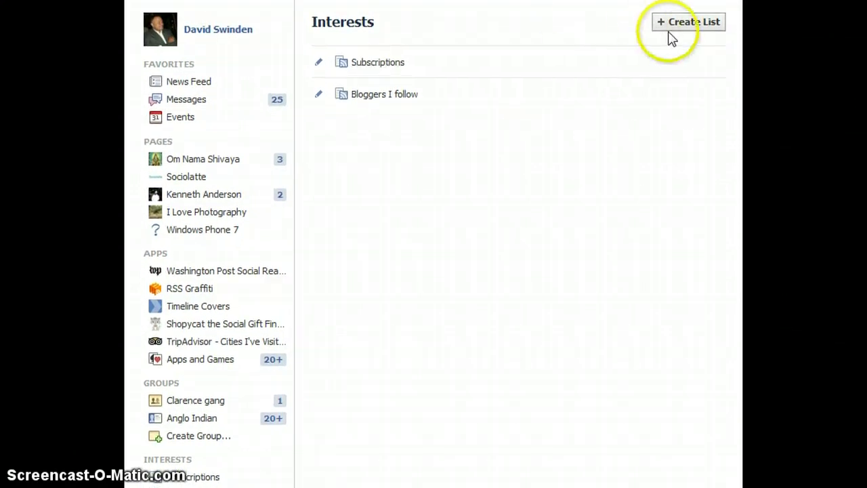
click(689, 22)
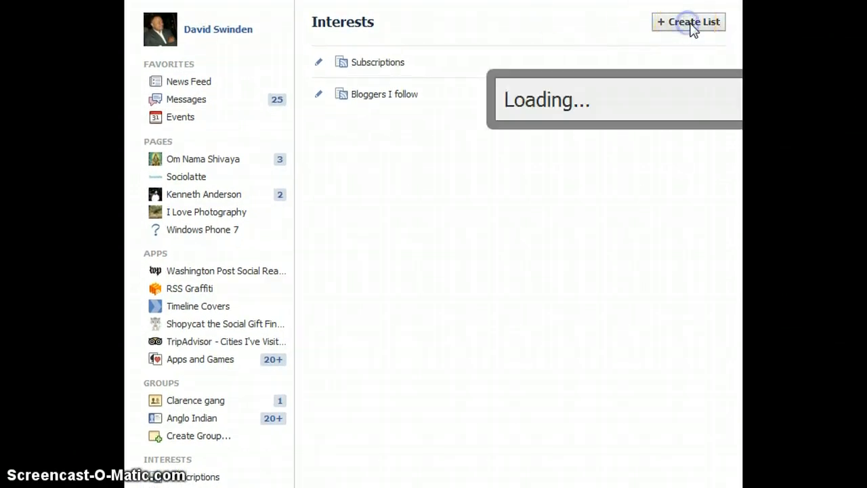
click(688, 21)
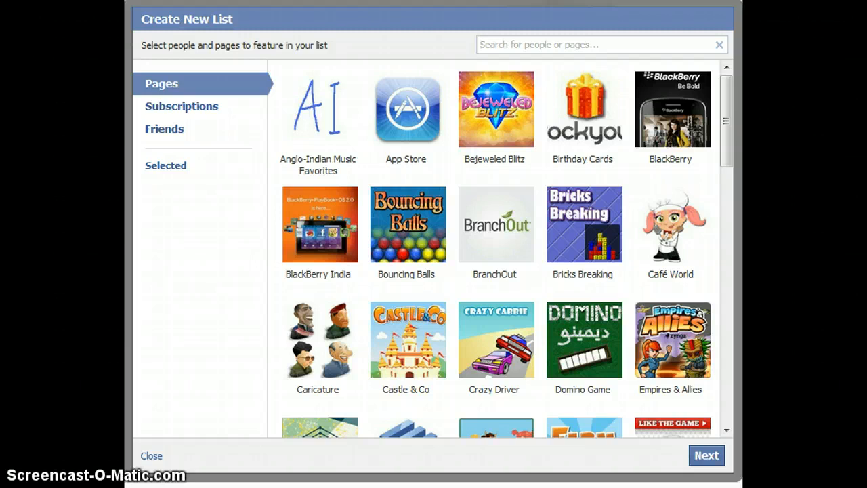
click(602, 44)
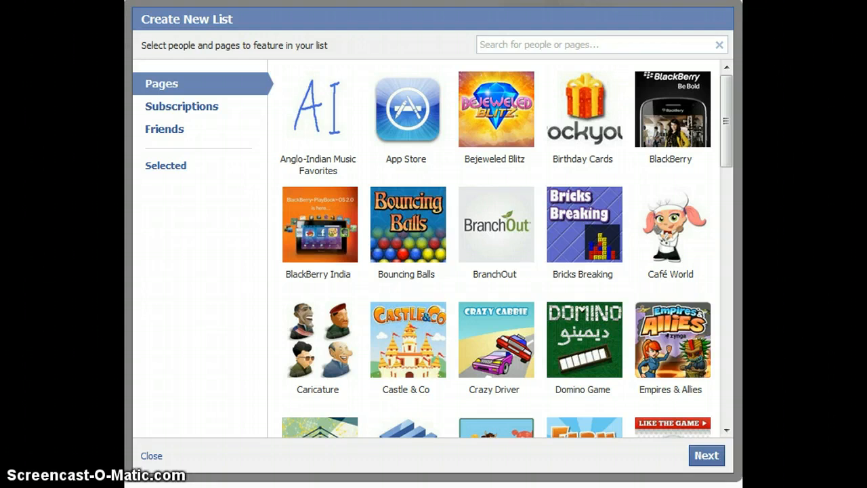
click(596, 44)
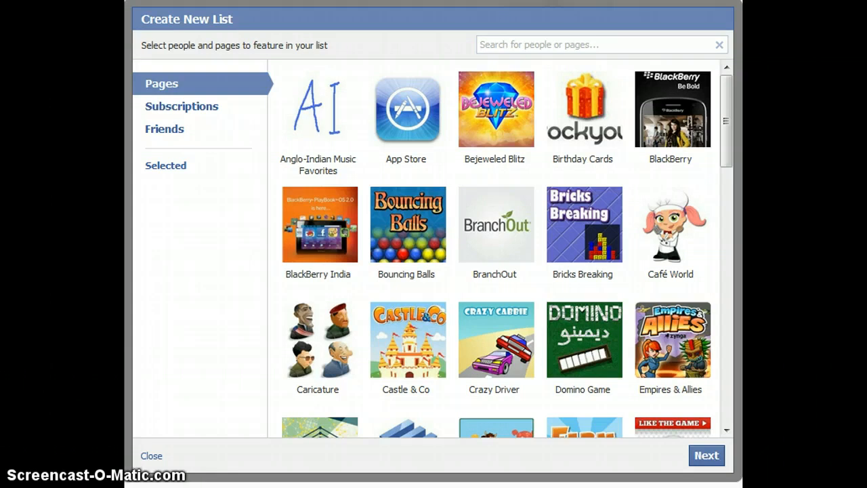
click(602, 44)
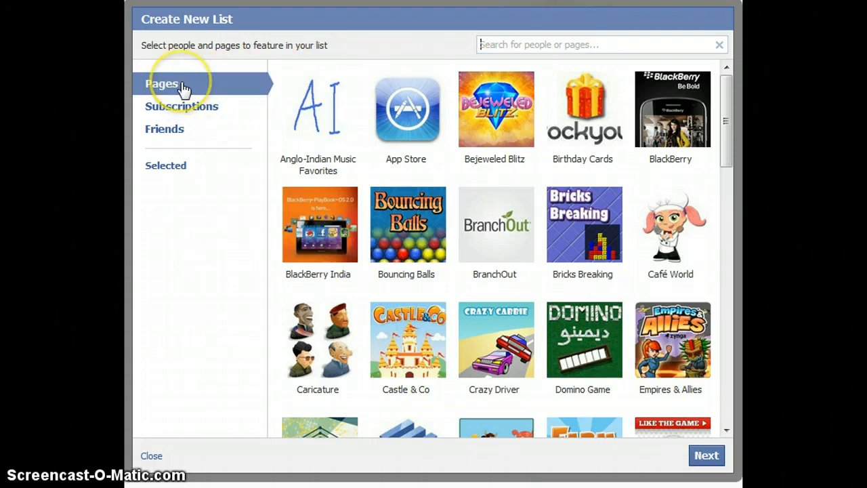
click(181, 107)
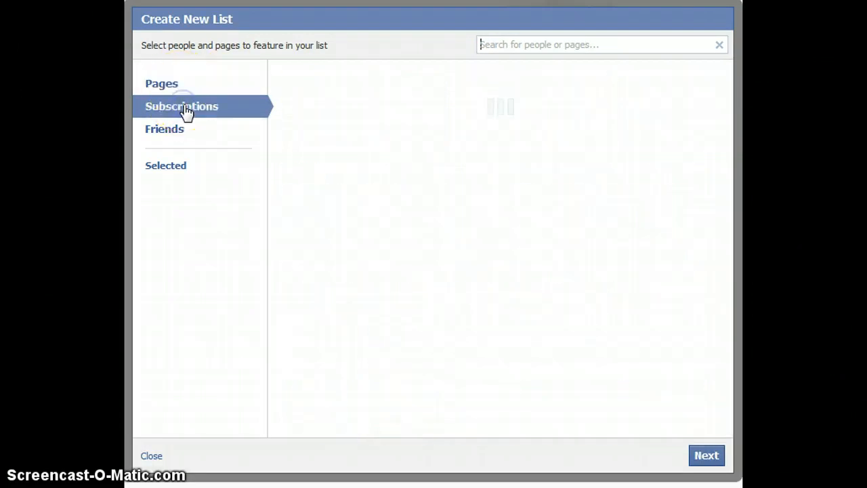
click(165, 129)
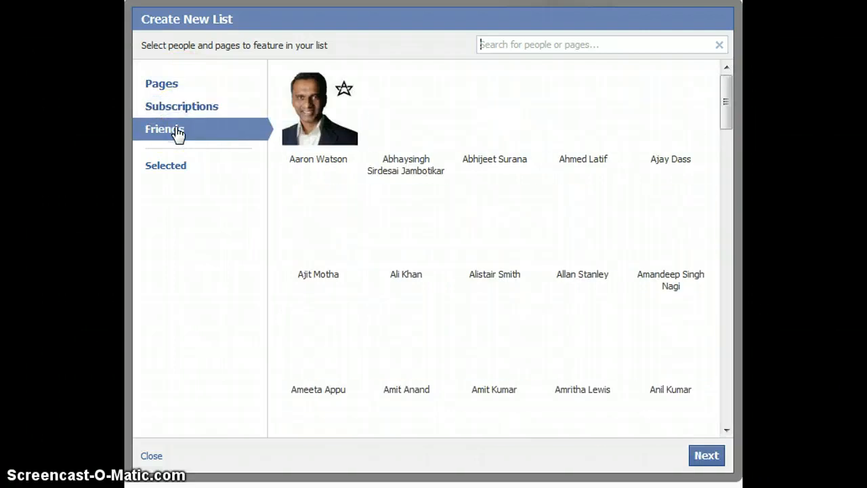
click(162, 83)
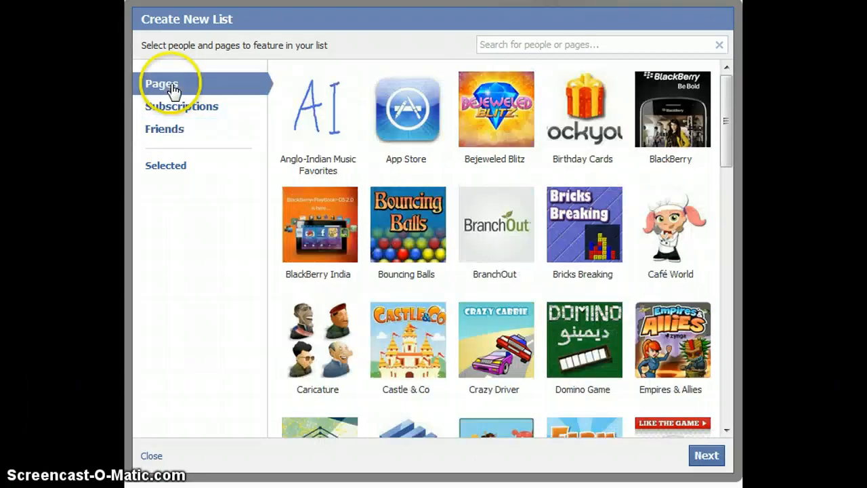
mouse_move(727, 112)
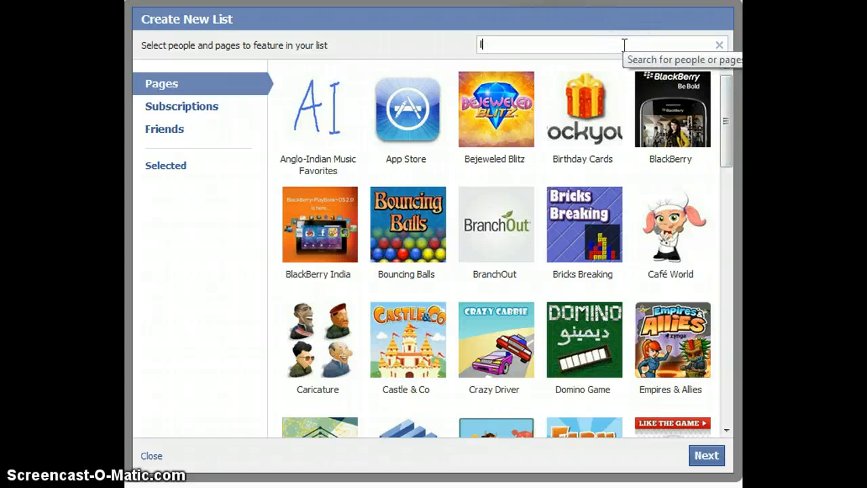
Search 'lady gaga' and pick the Lady Gaga page as the list's first member.
text(lady)
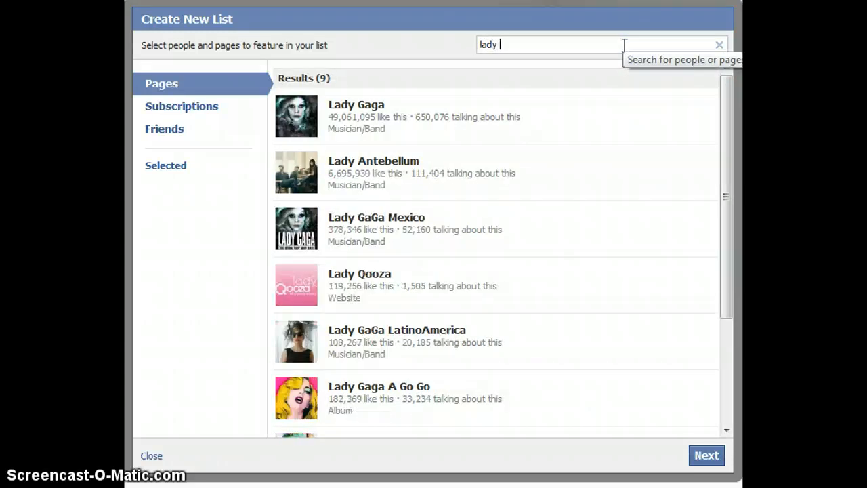
text(gaga)
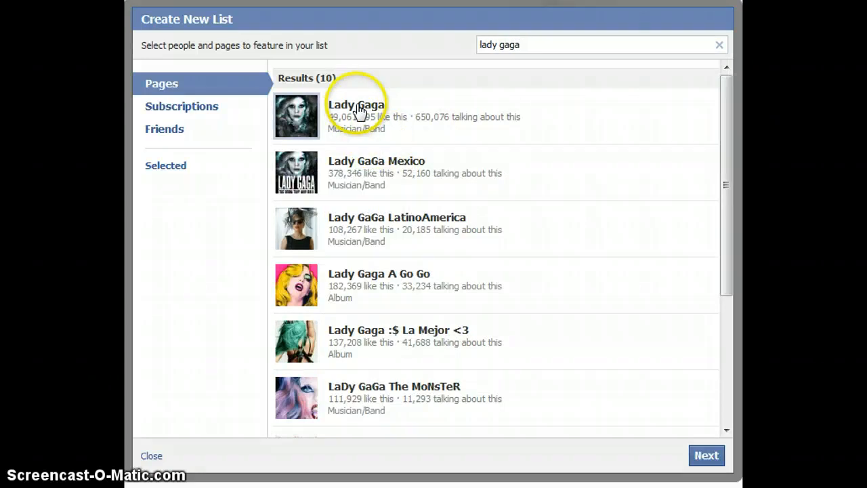
mouse_move(363, 125)
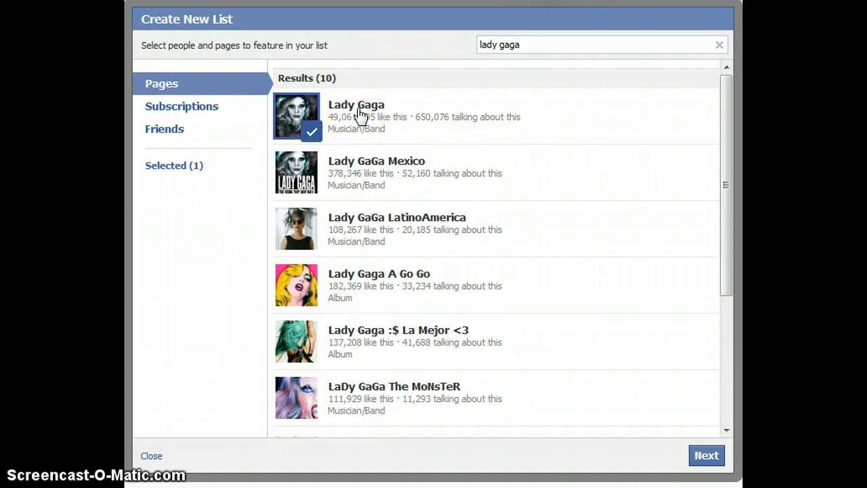
click(182, 106)
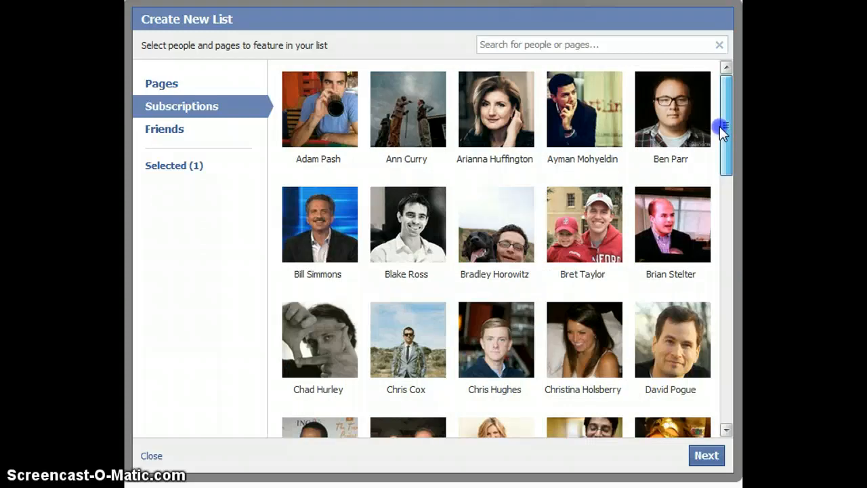
mouse_move(725, 122)
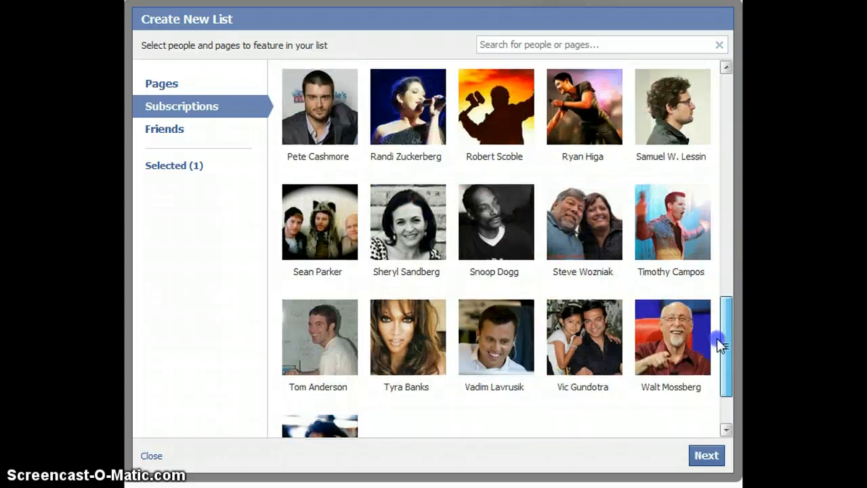
scroll(down, 3)
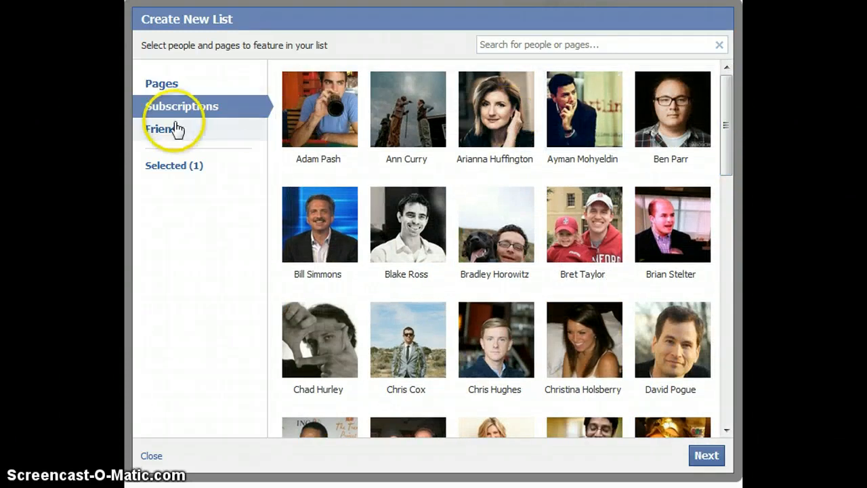
click(164, 129)
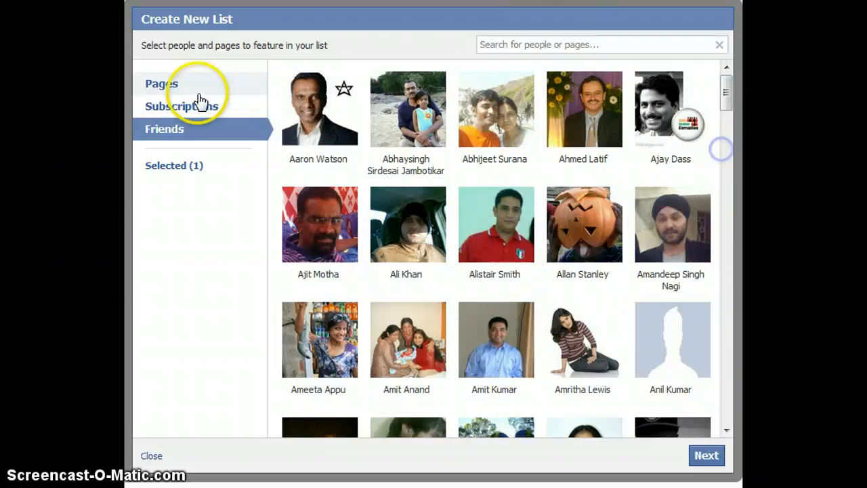
click(161, 84)
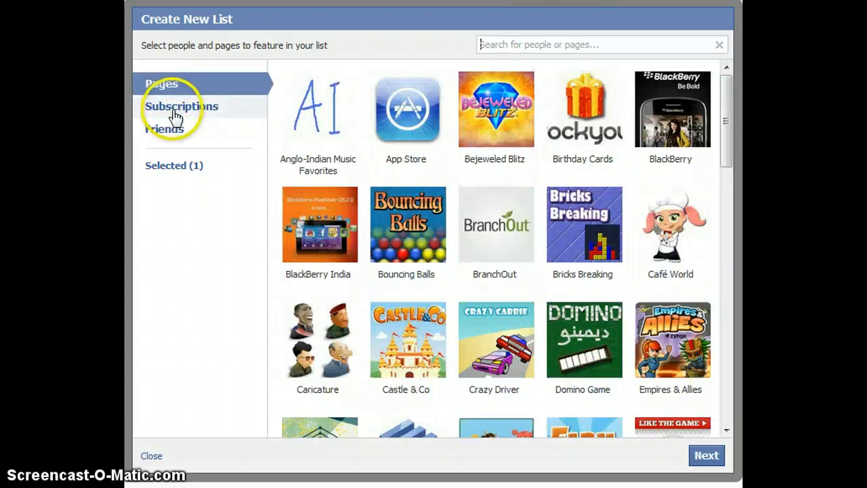
Choose subscribed people such as Arianna Huffington so the list reaches six selected members.
click(181, 107)
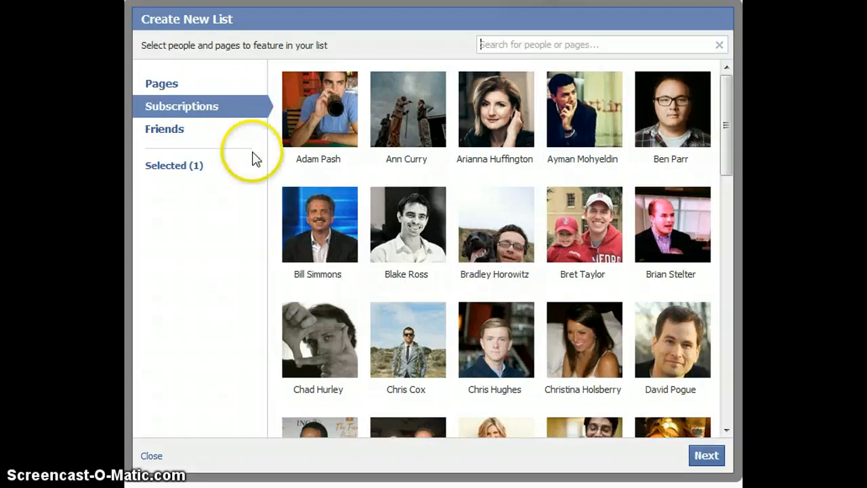
mouse_move(496, 109)
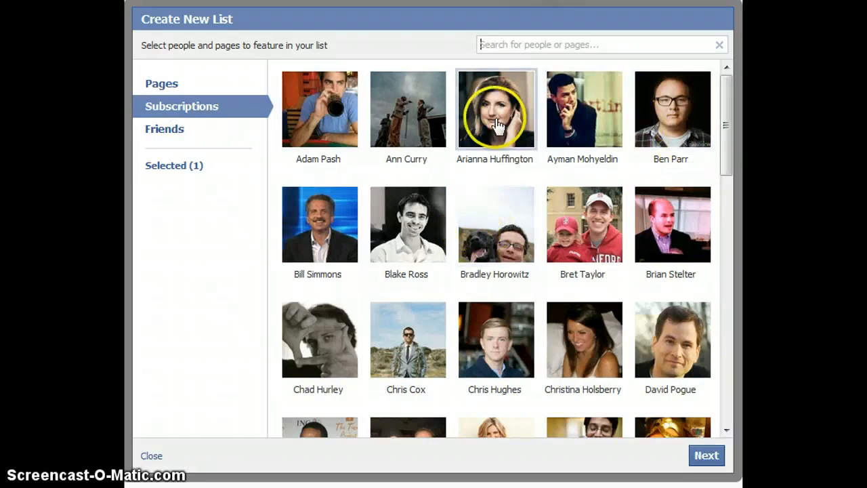
click(584, 109)
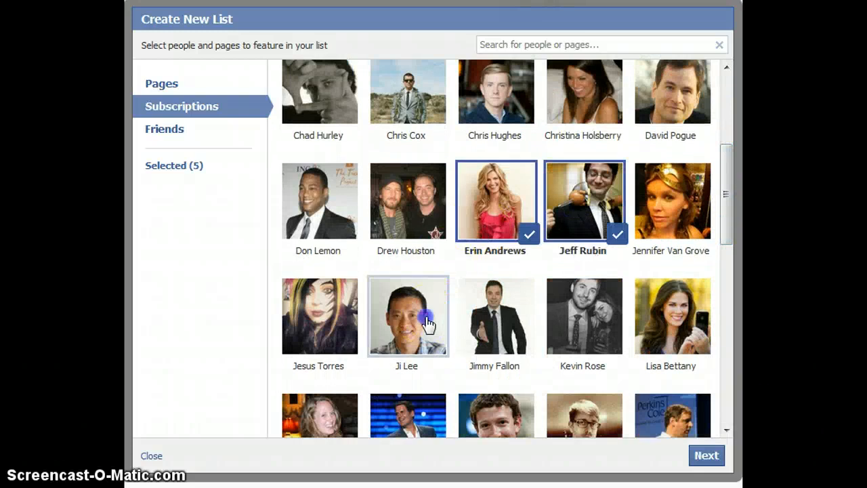
scroll(down, 3)
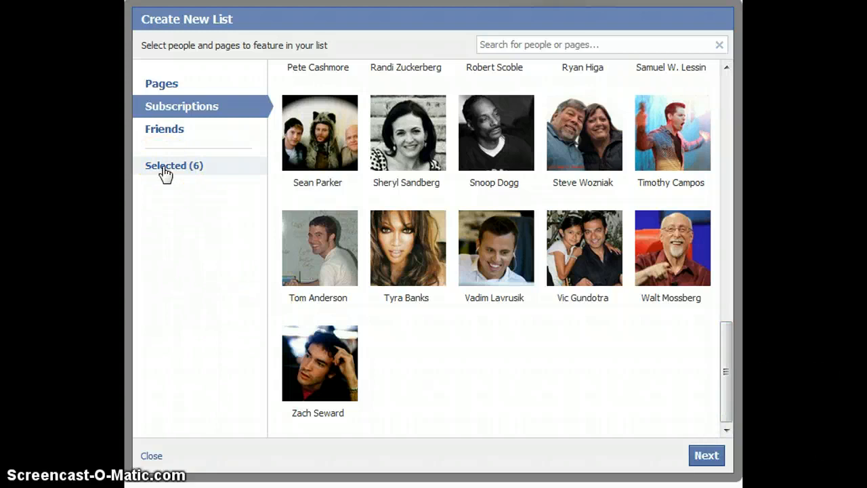
mouse_move(731, 295)
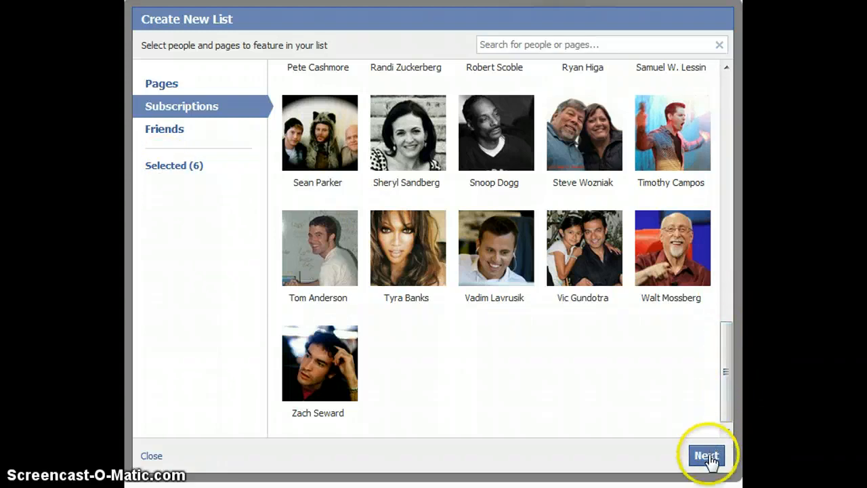
Name the list 'People I like to follow', keep it Public, and finish creating it.
click(707, 456)
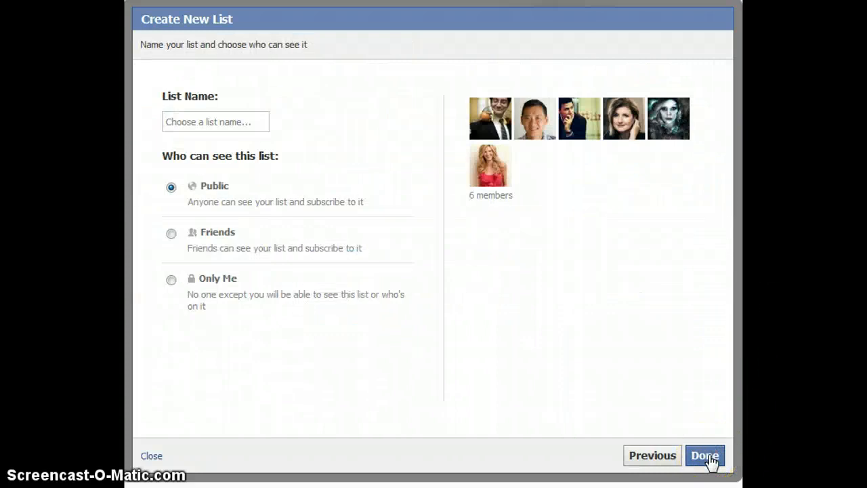
click(216, 121)
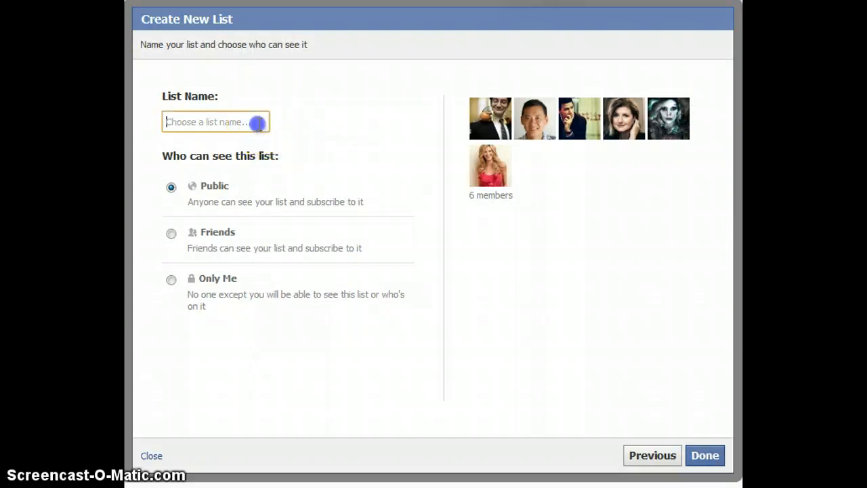
mouse_move(257, 124)
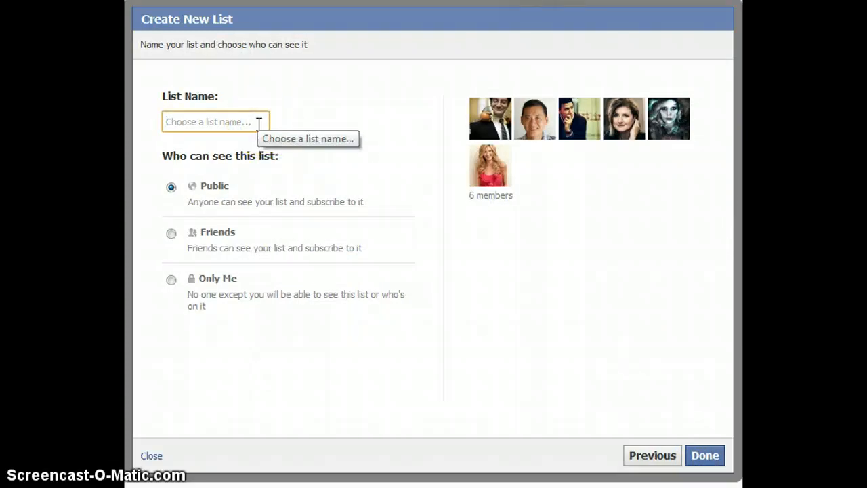
text(People I)
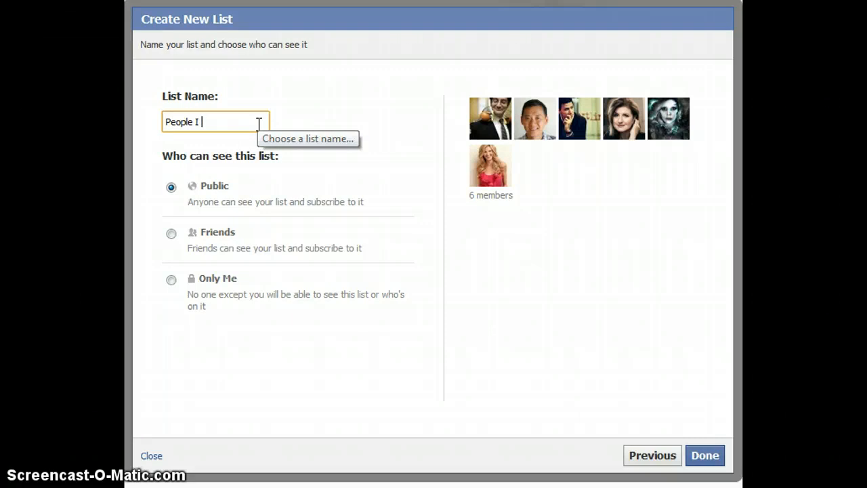
text(like to follow)
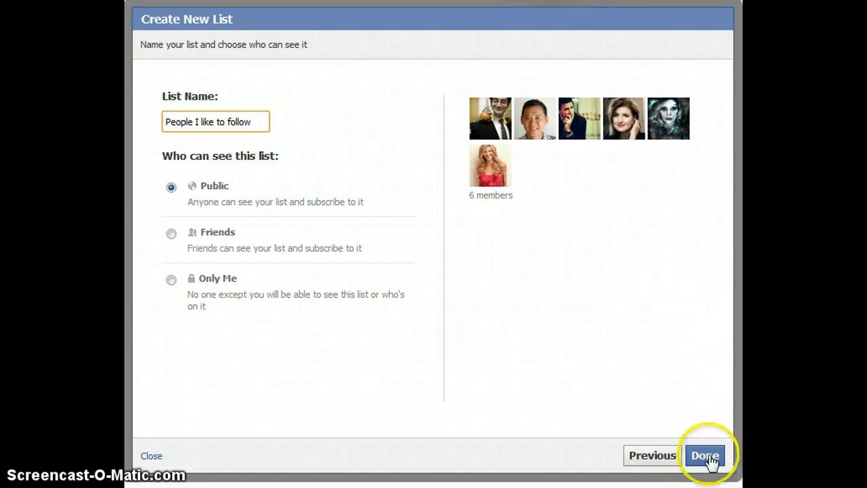
click(706, 455)
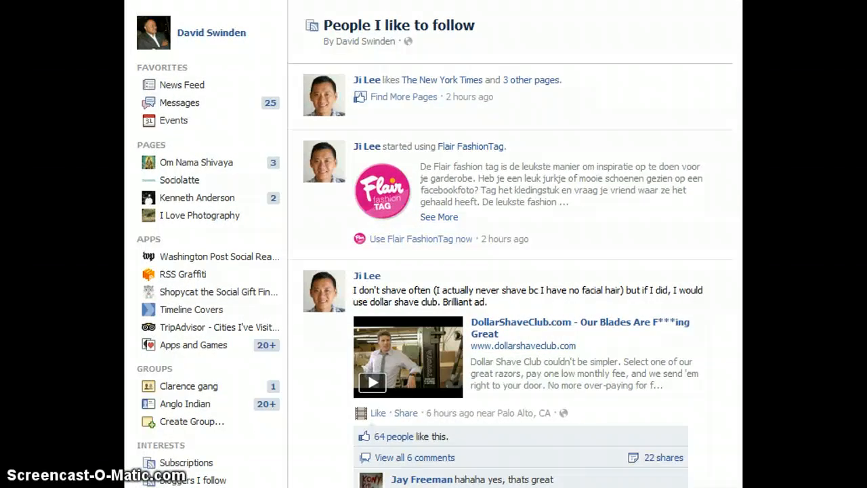
scroll(down, 3)
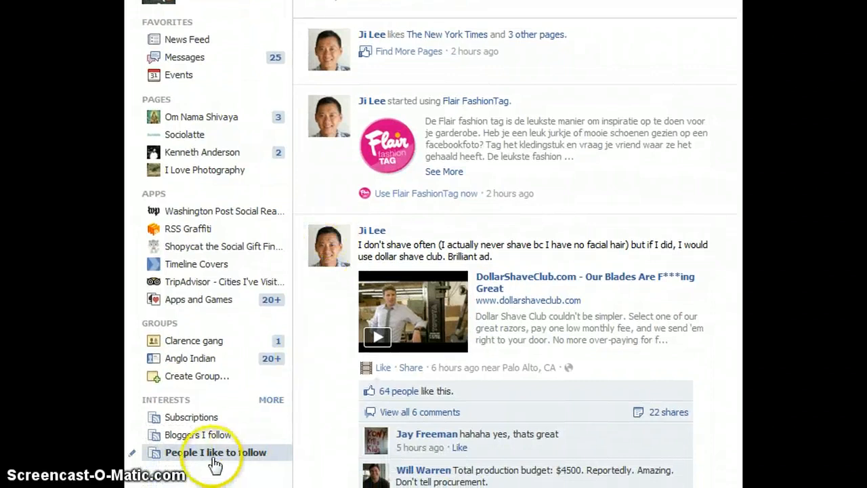
mouse_move(197, 435)
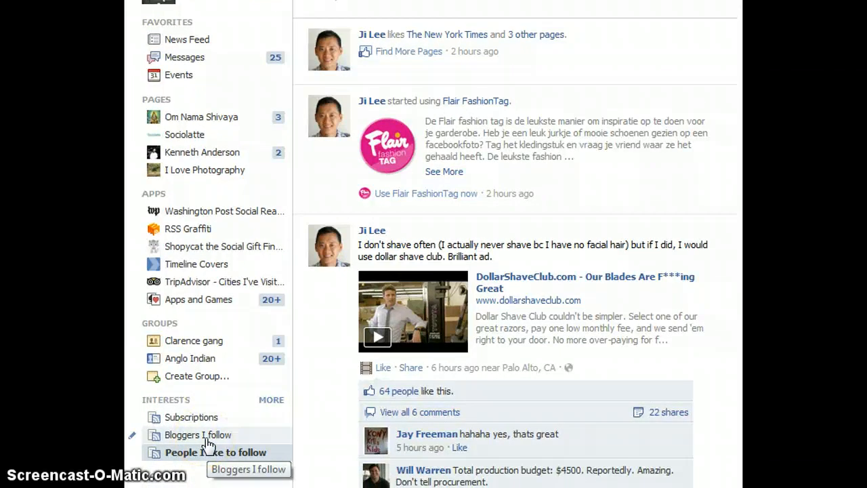
click(197, 434)
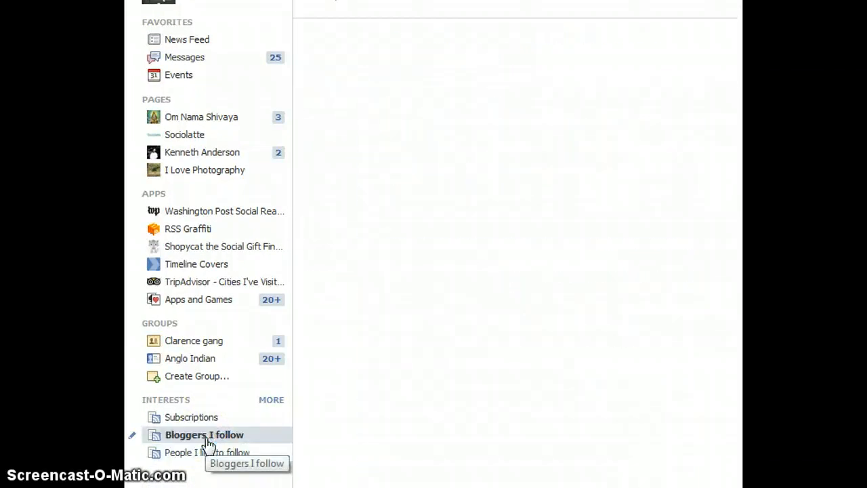
click(204, 434)
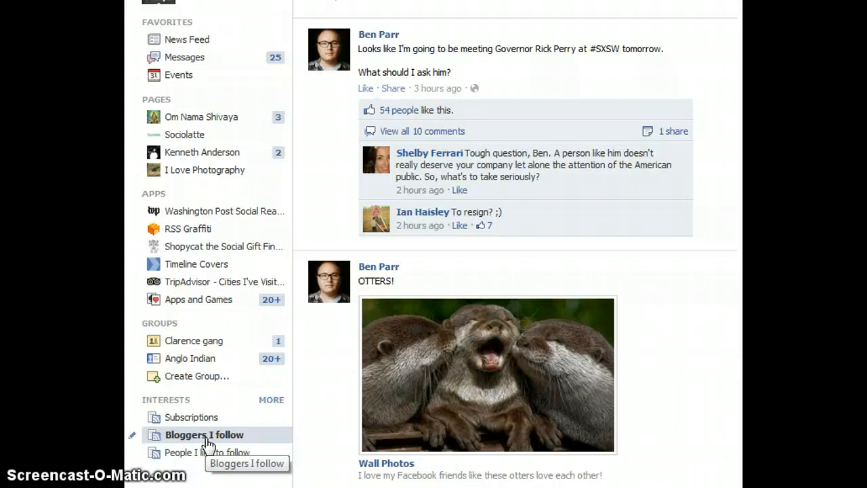
mouse_move(206, 452)
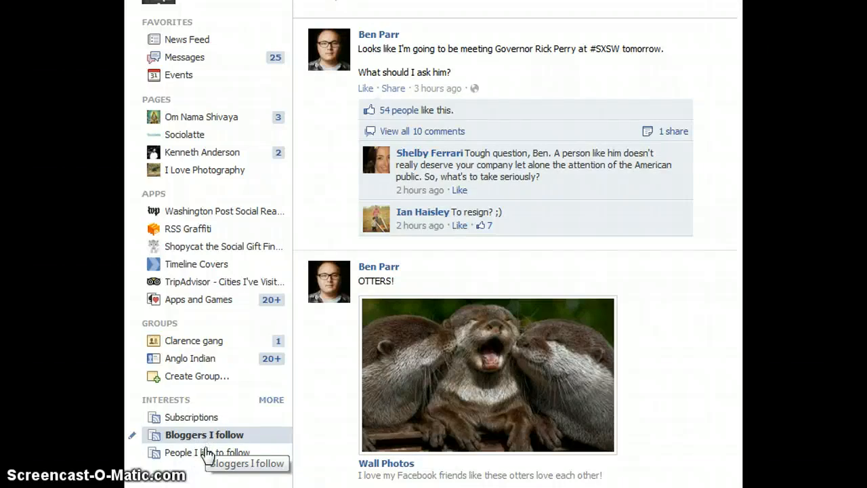
mouse_move(206, 453)
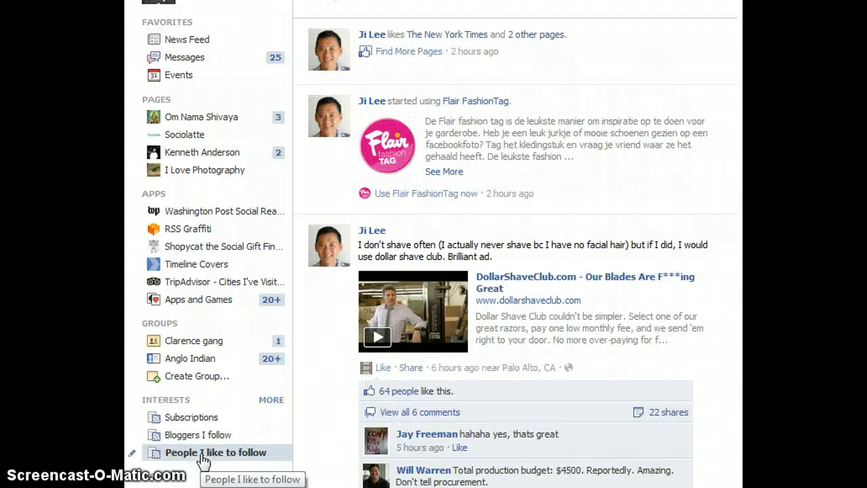
mouse_move(695, 71)
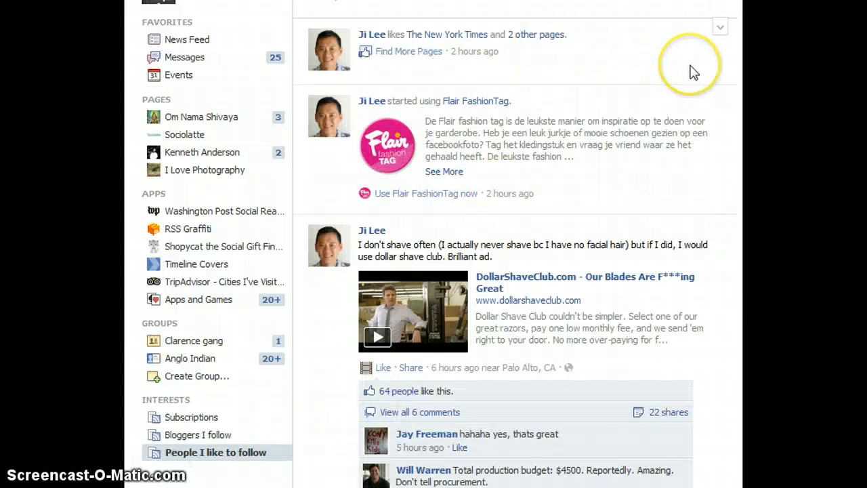
scroll(down, 3)
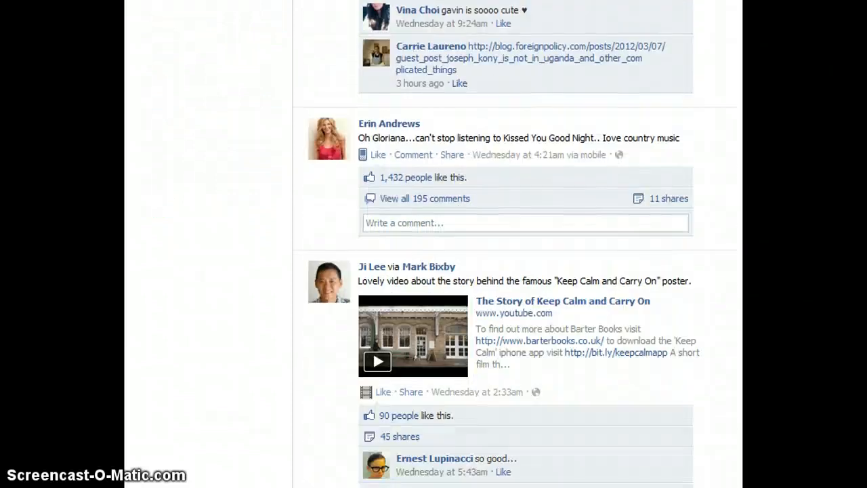
scroll(down, 3)
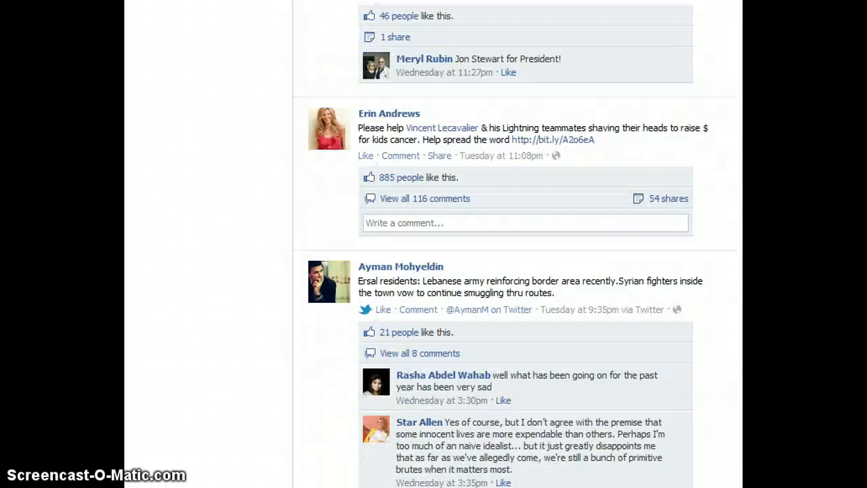
click(215, 253)
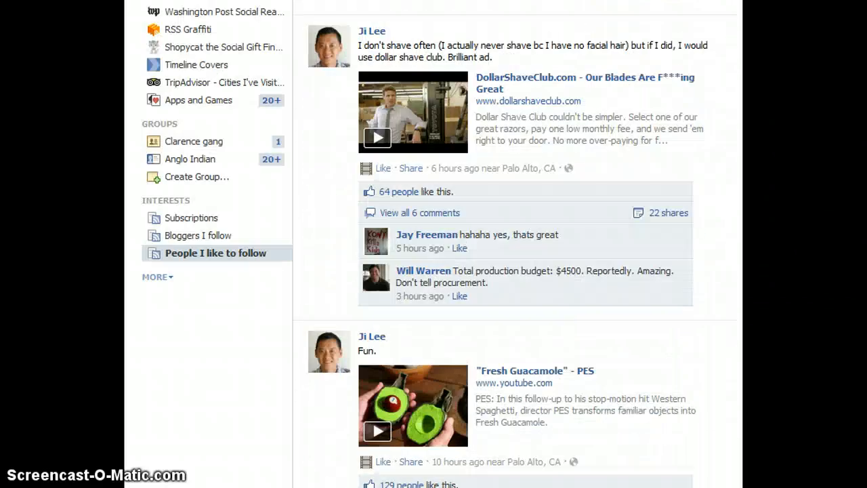
scroll(up, 3)
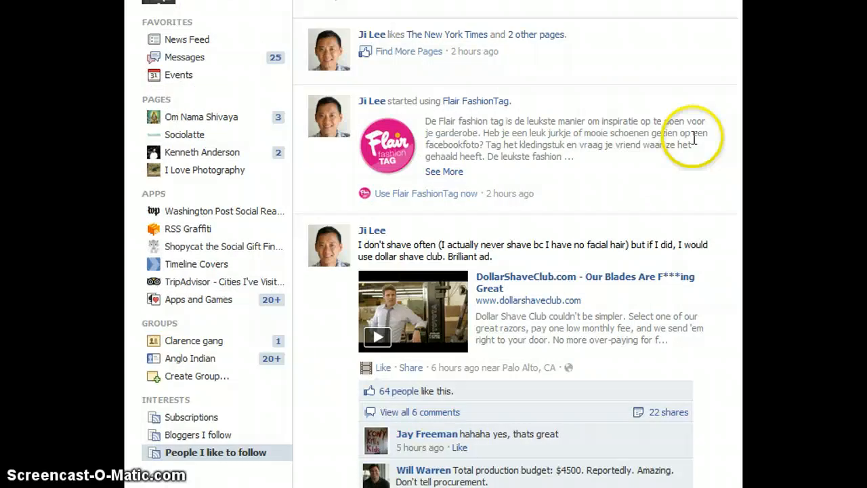
scroll(up, 3)
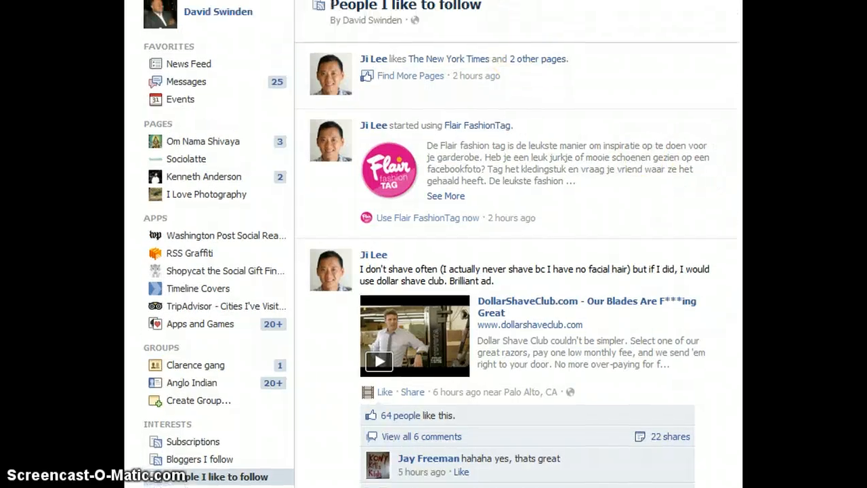
scroll(up, 3)
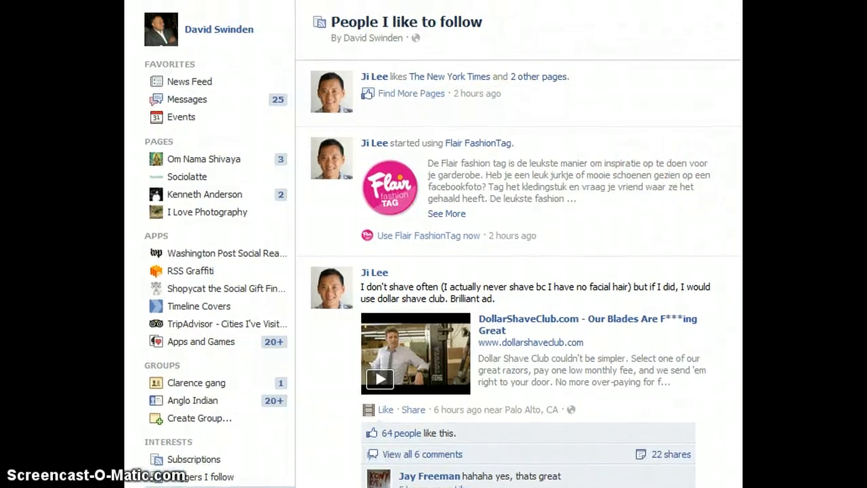